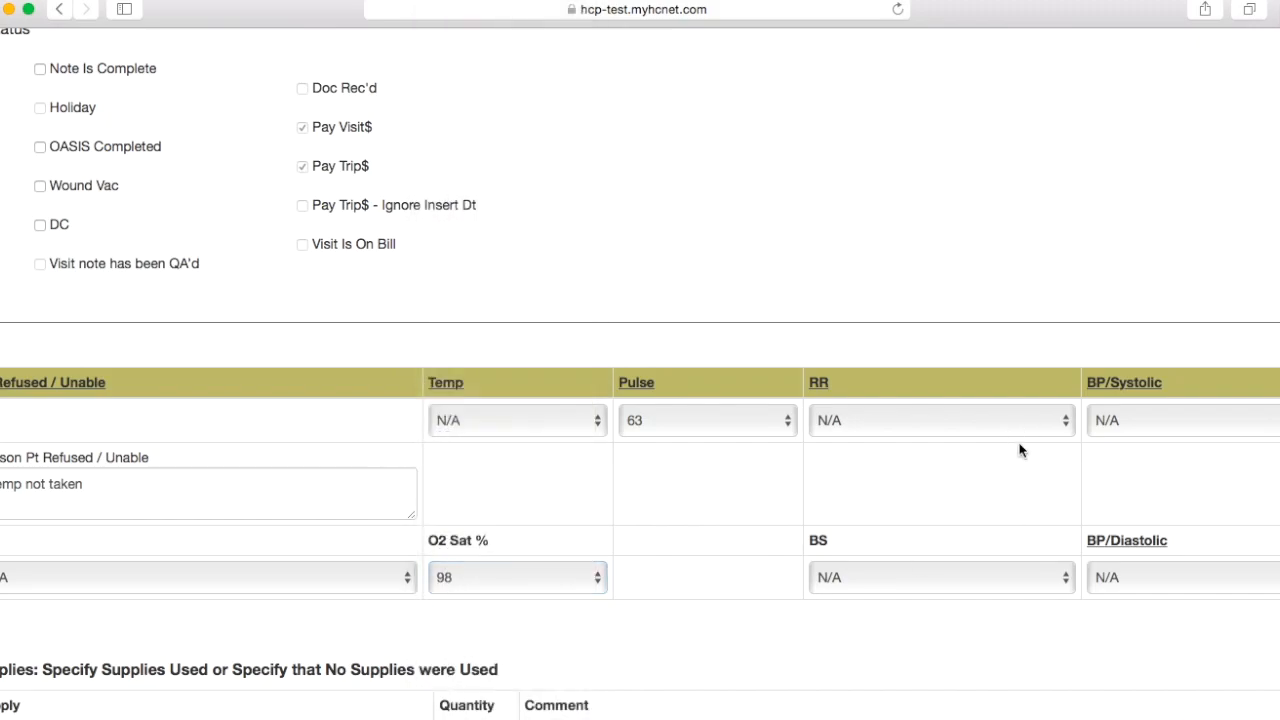
Open the respiratory rate dropdown in the visit note vitals to choose 18.
click(940, 419)
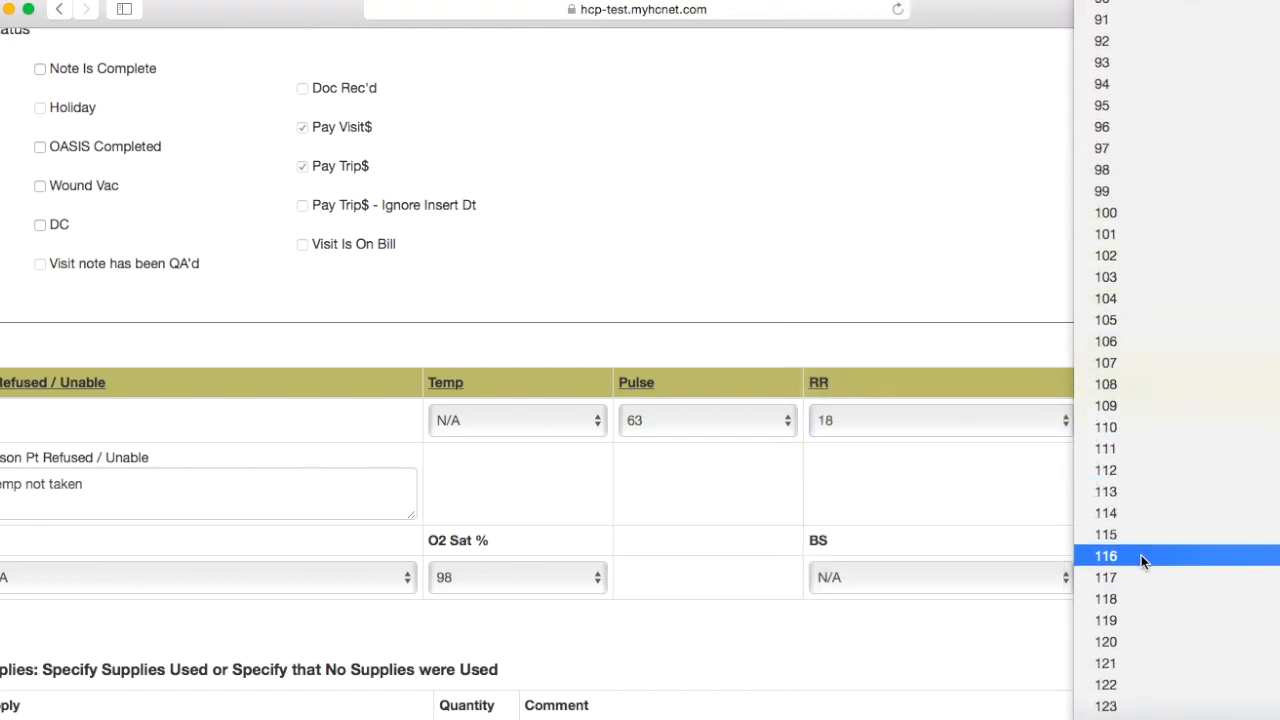